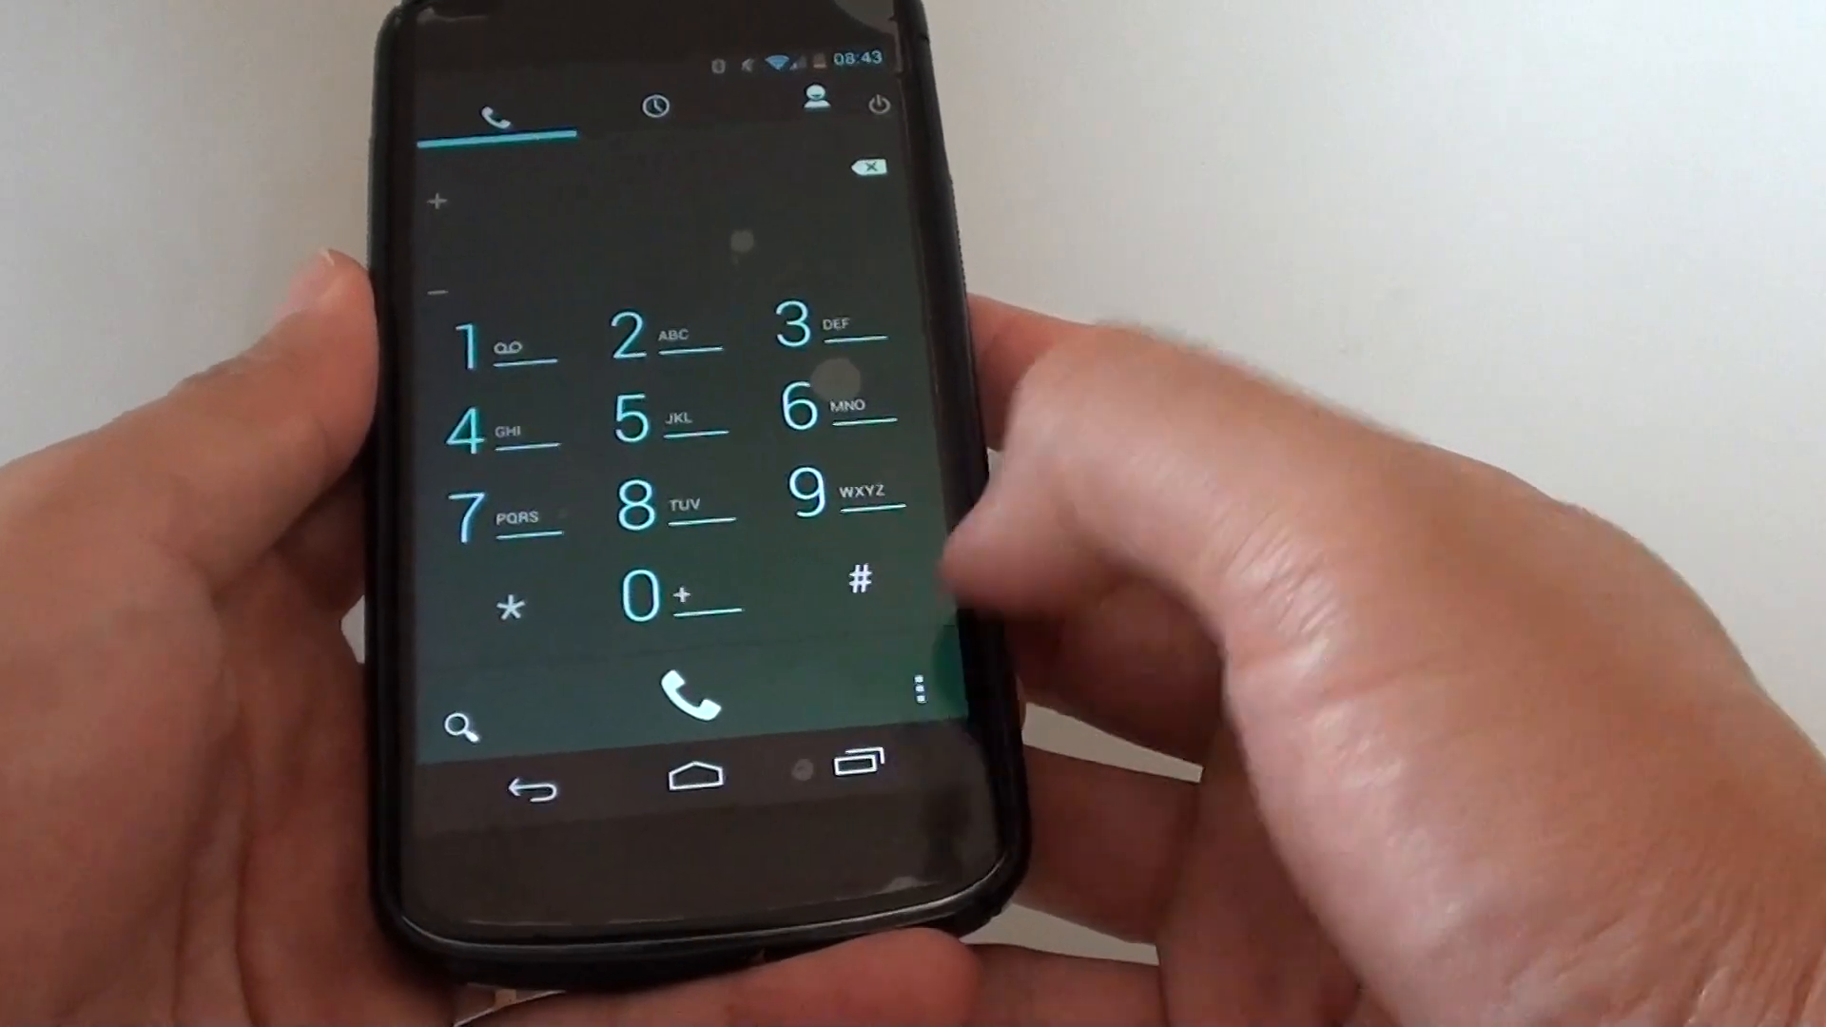
Step: Reach Call settings from the dialer's overflow menu, with Additional settings in view
click(921, 686)
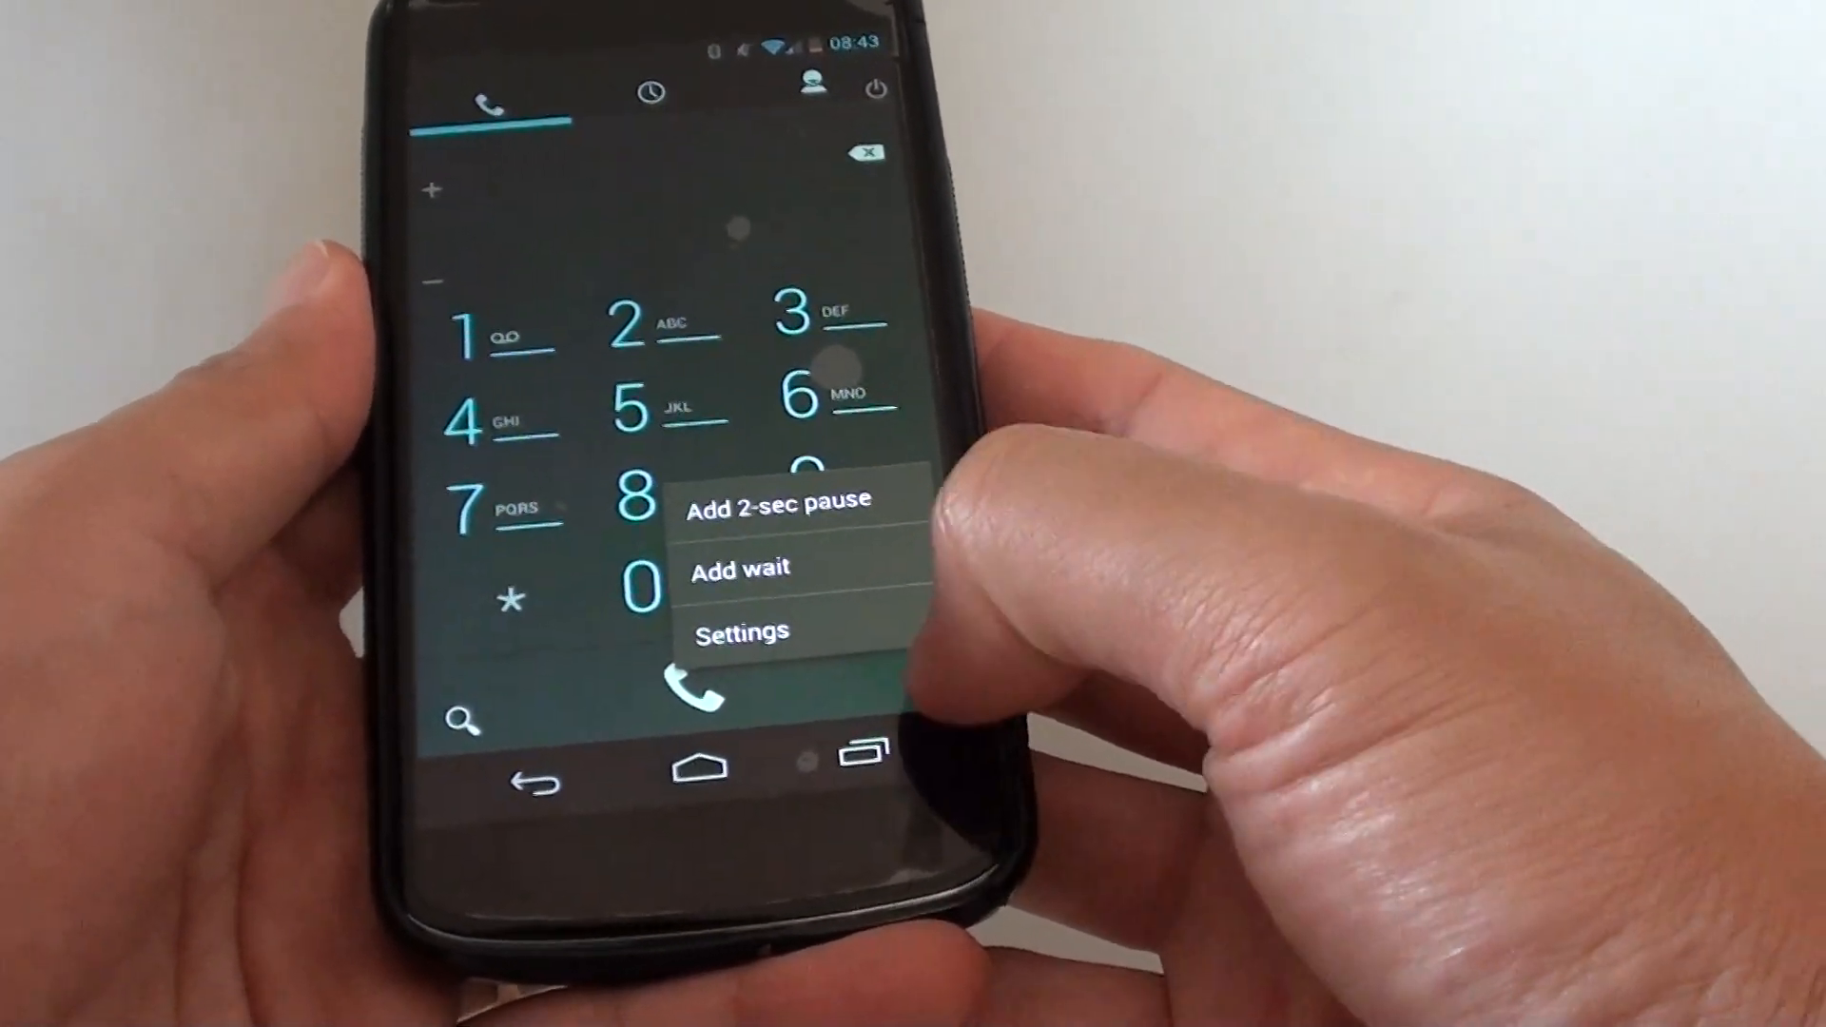
click(741, 631)
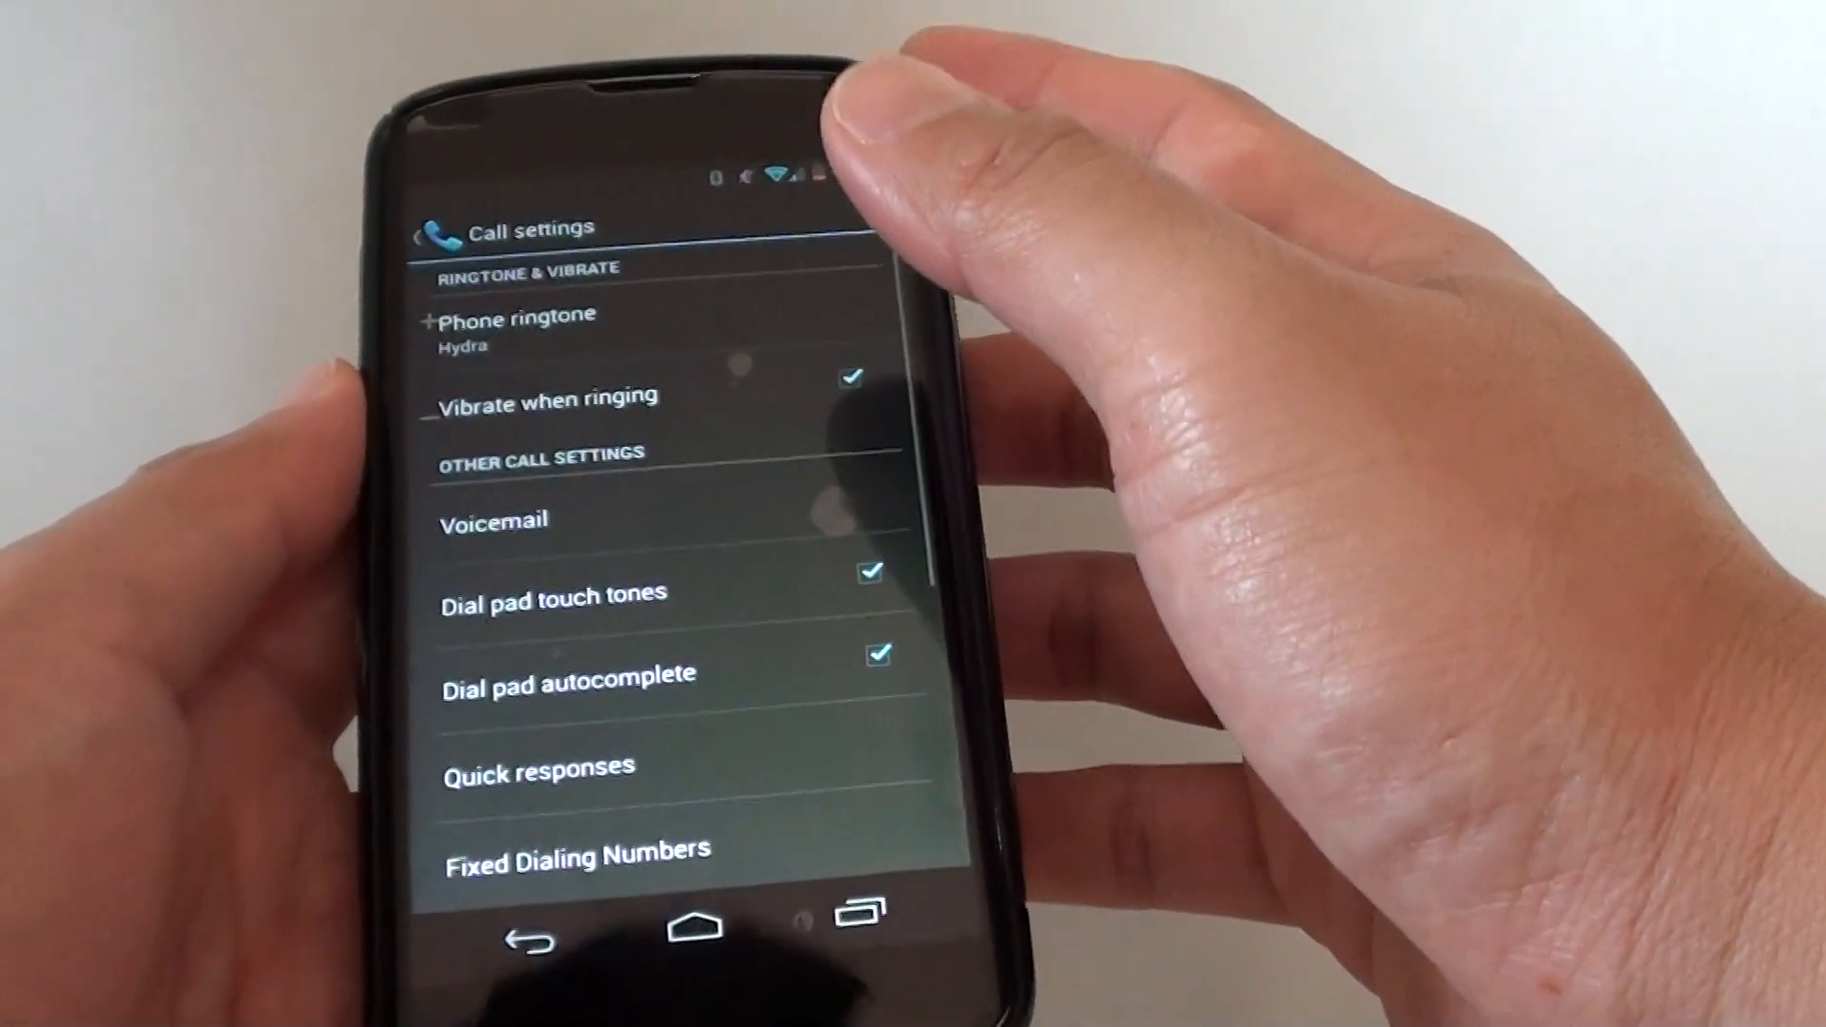
scroll(down, 3)
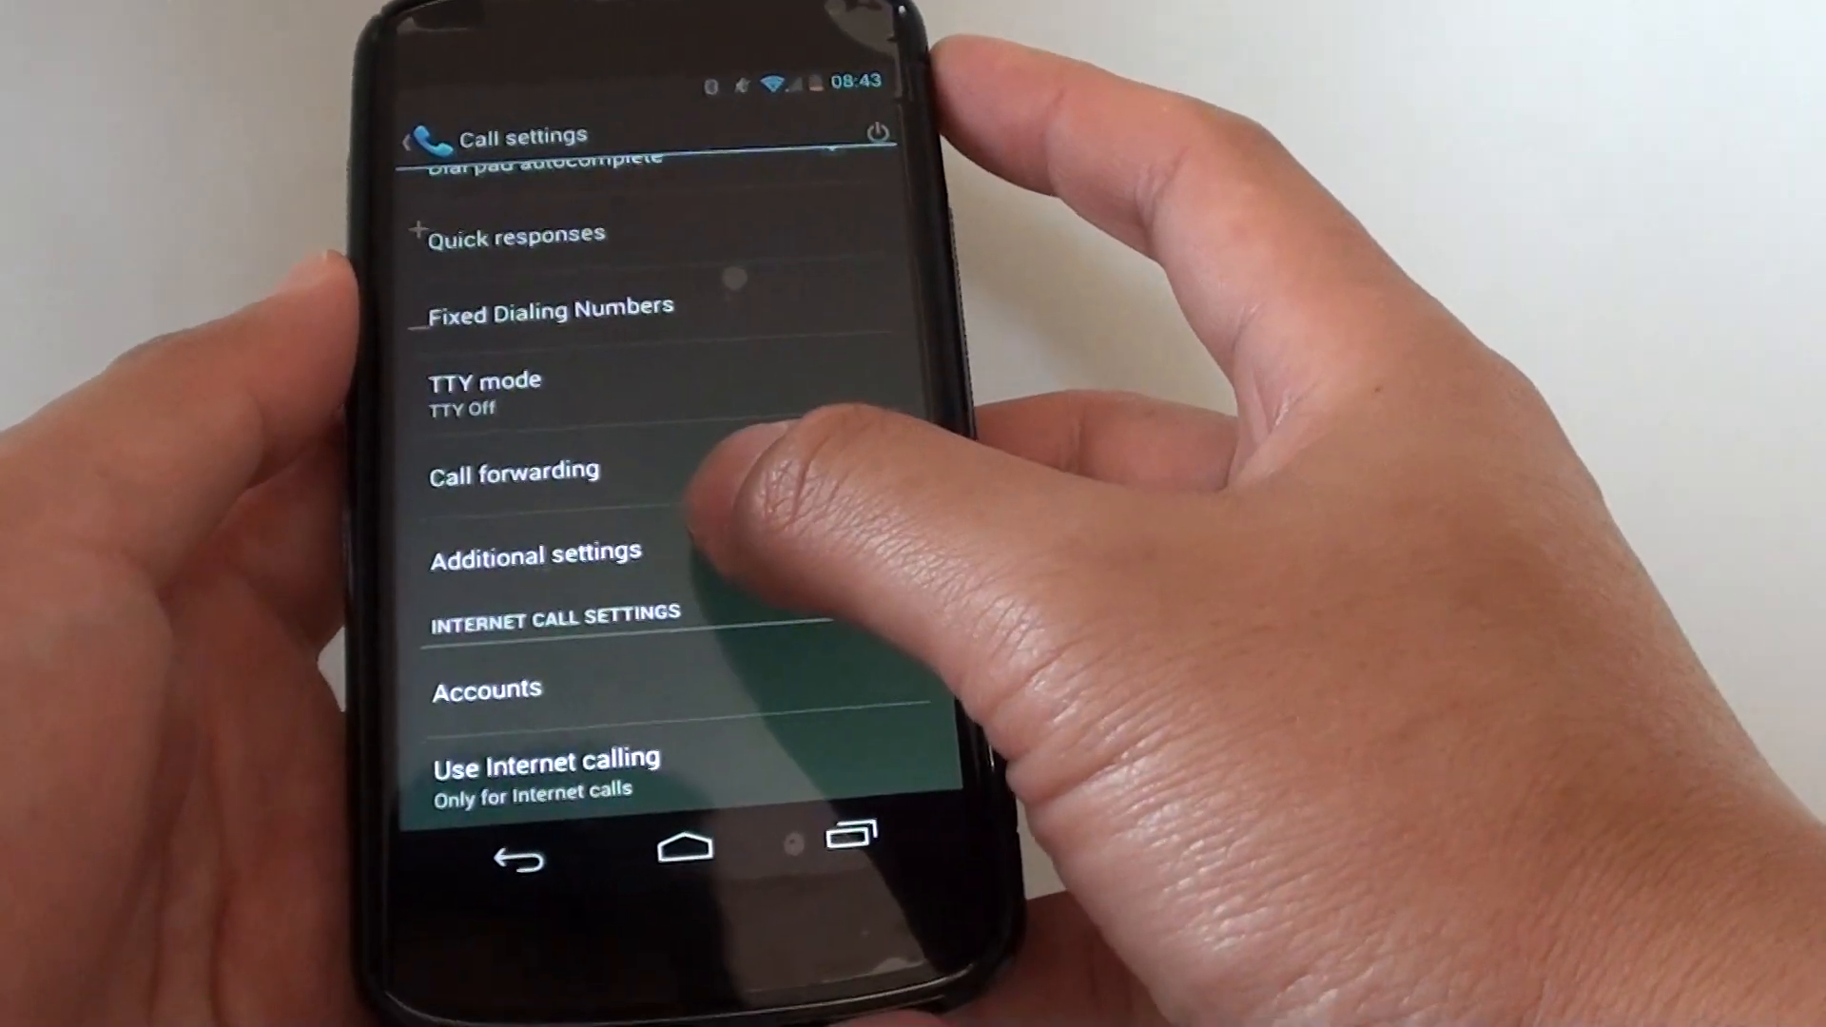
Step: Enter Additional settings and toggle the Call waiting checkbox
click(534, 549)
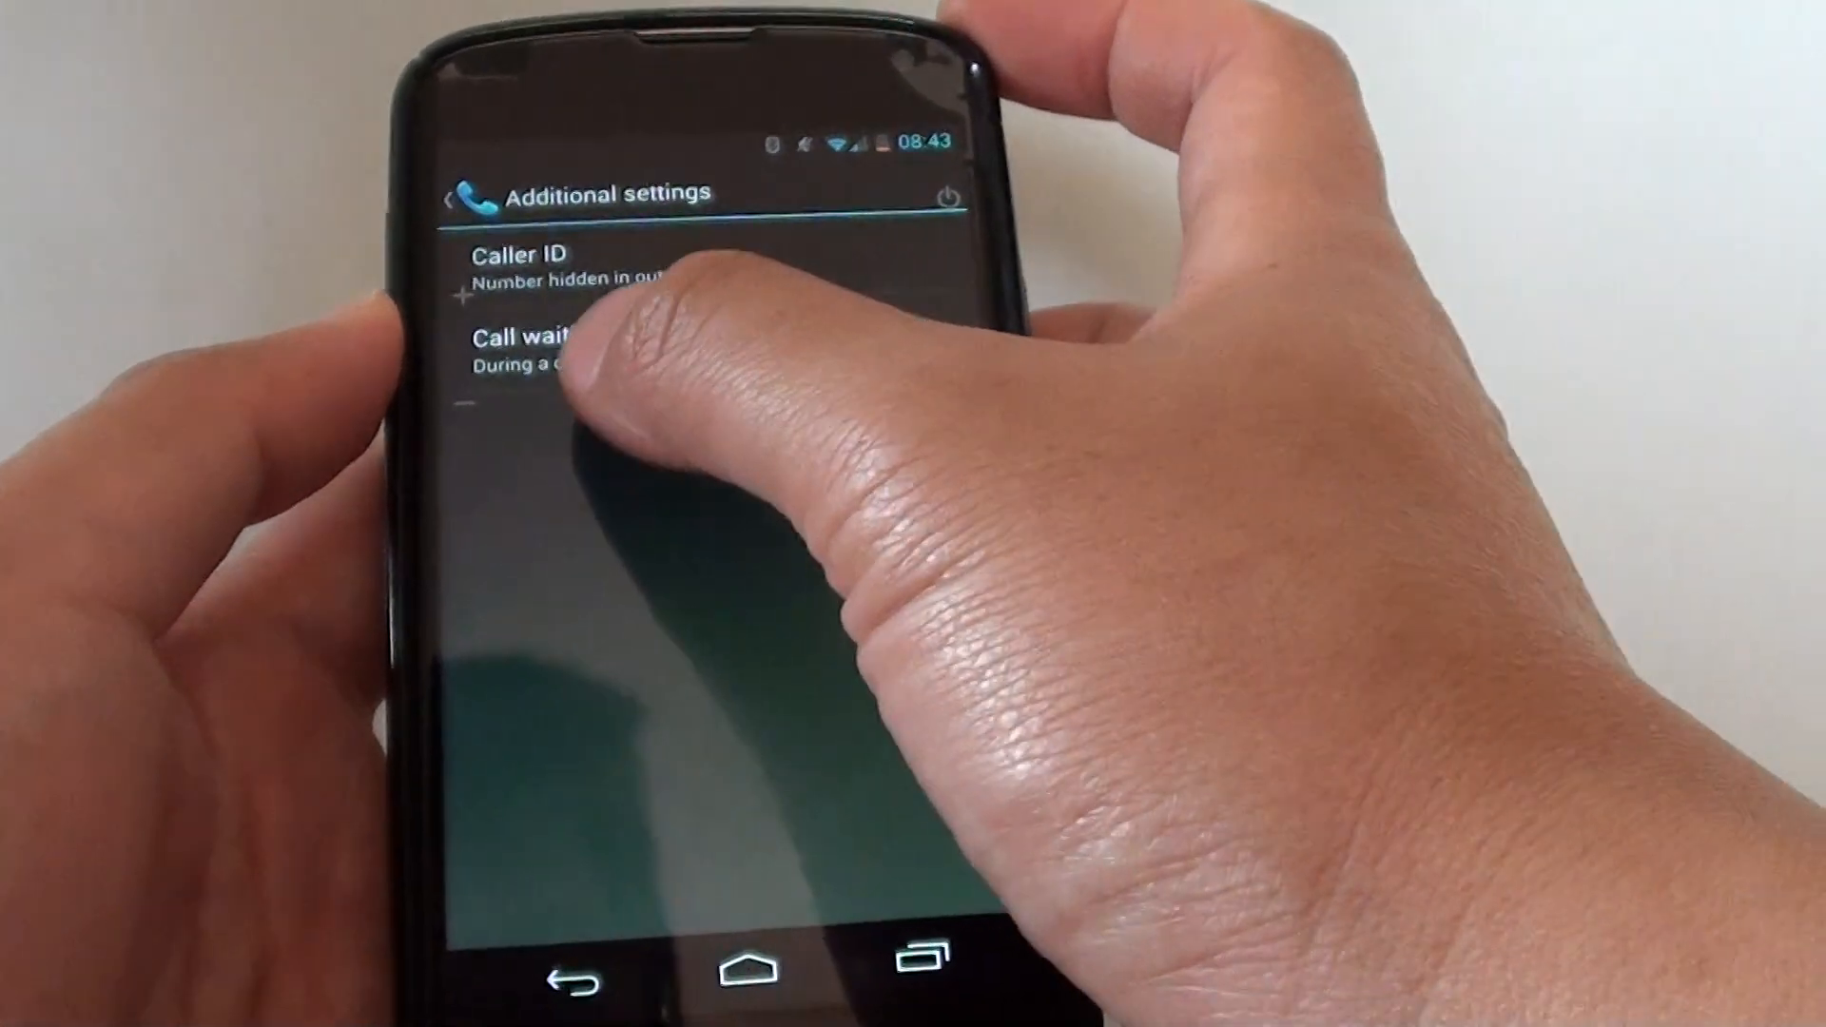
click(548, 350)
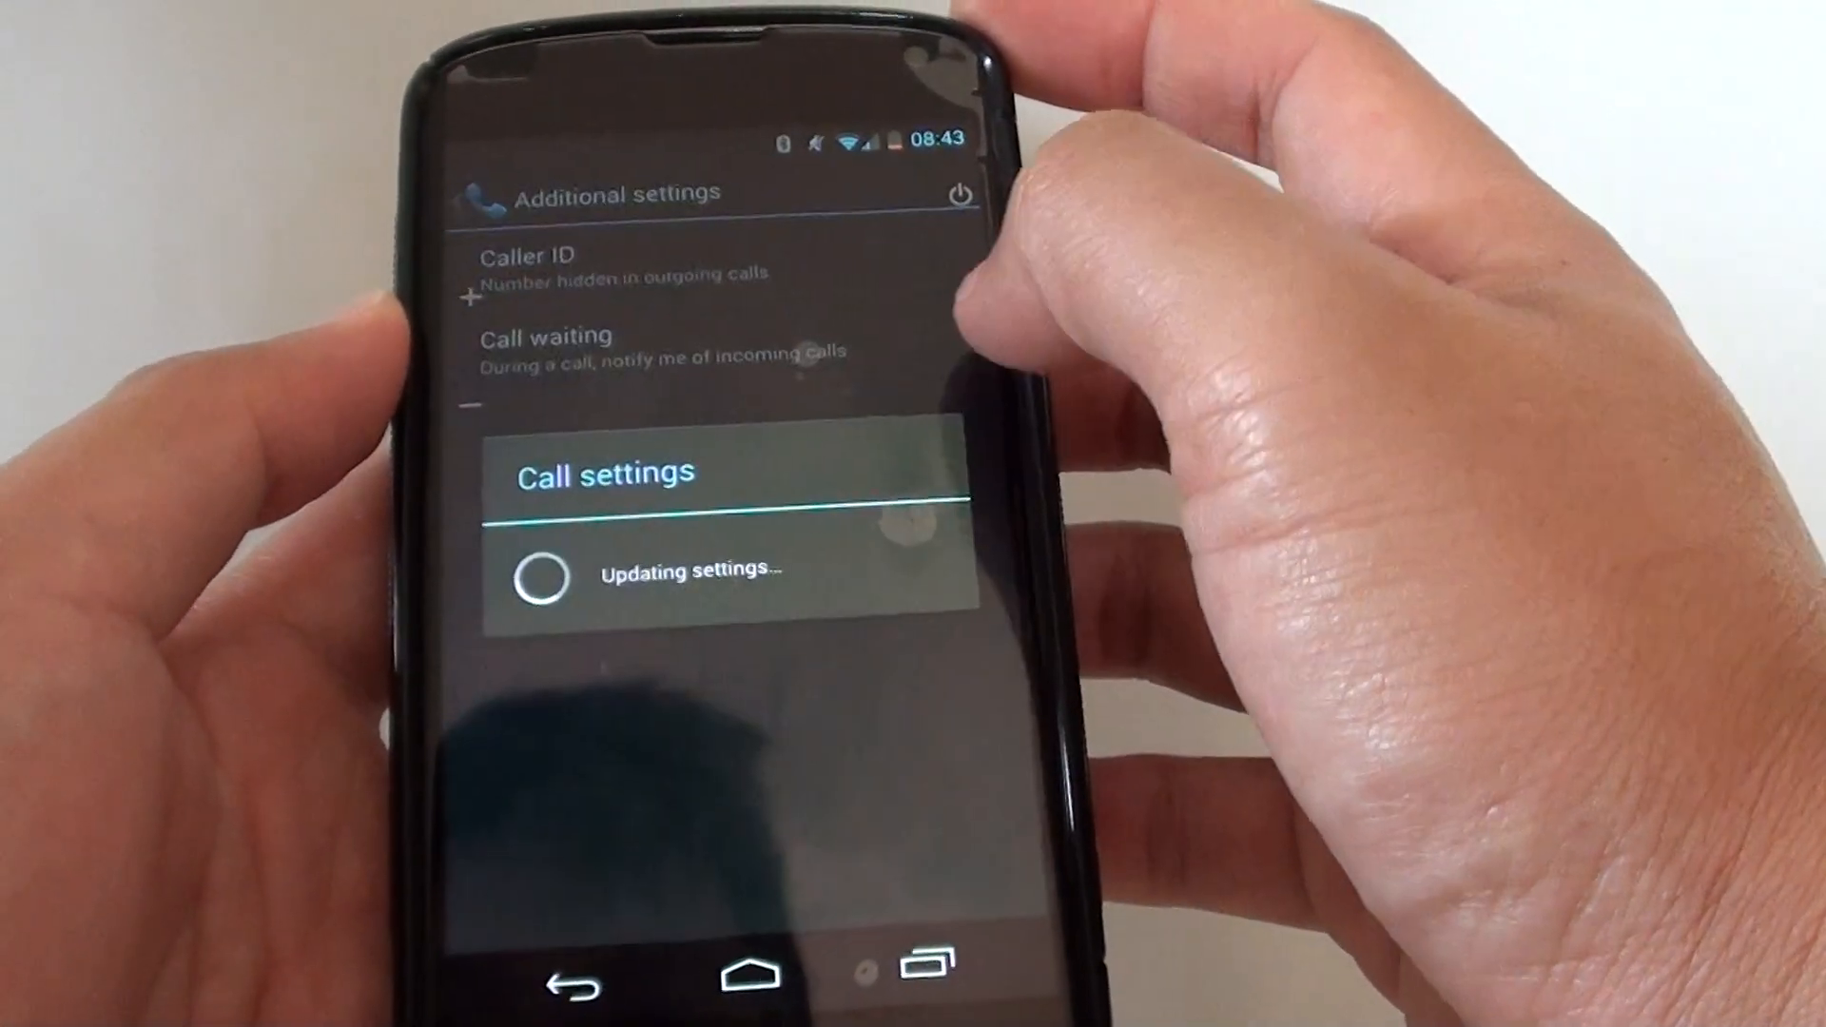